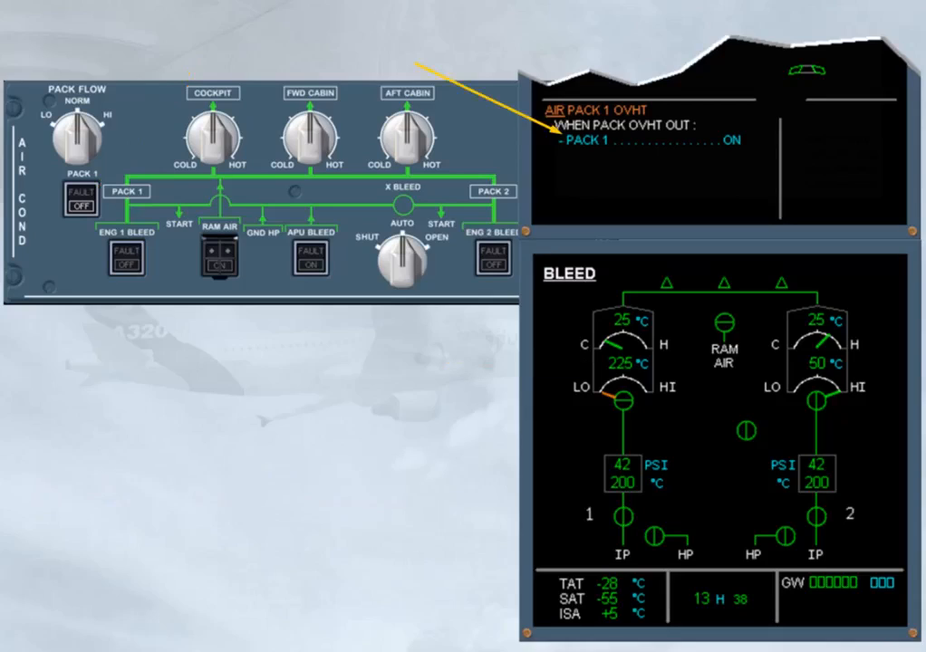
Step: Advance past the PACK 1 OVHT procedure to the panel with both packs off
{"action": "left_click", "coordinate": [80, 200]}
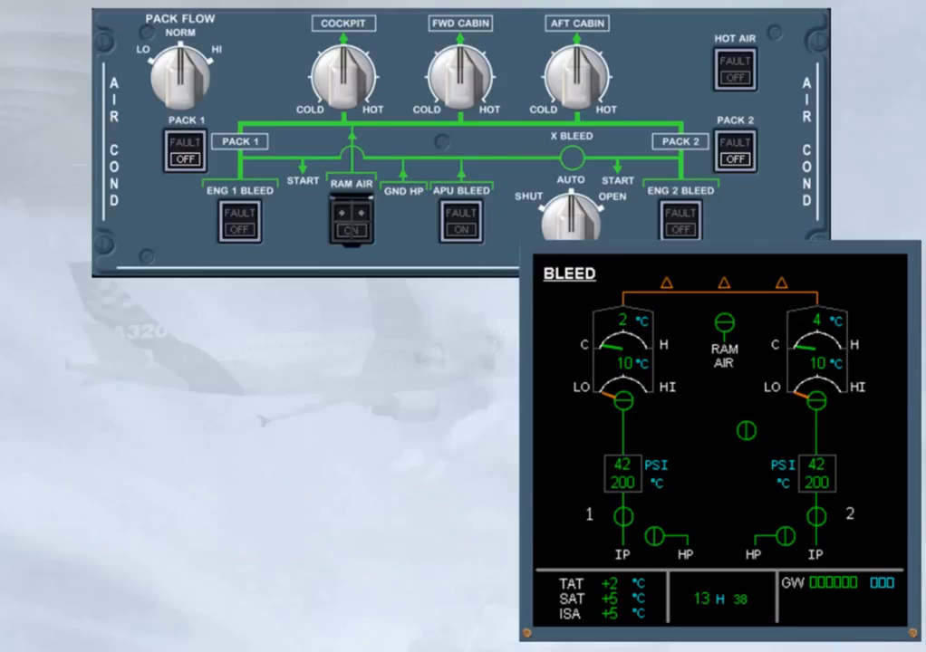
Step: Step through the RAM AIR pushbutton demo to the COND page highlighting FWD duct at 63 °C
{"action": "left_click", "coordinate": [351, 216]}
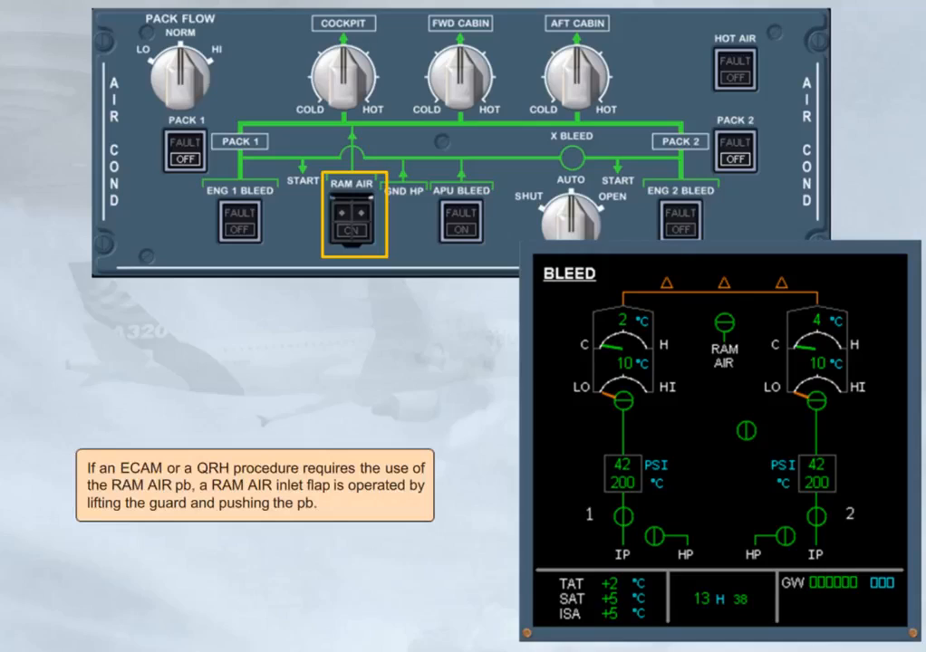
{"action": "left_click", "coordinate": [353, 217]}
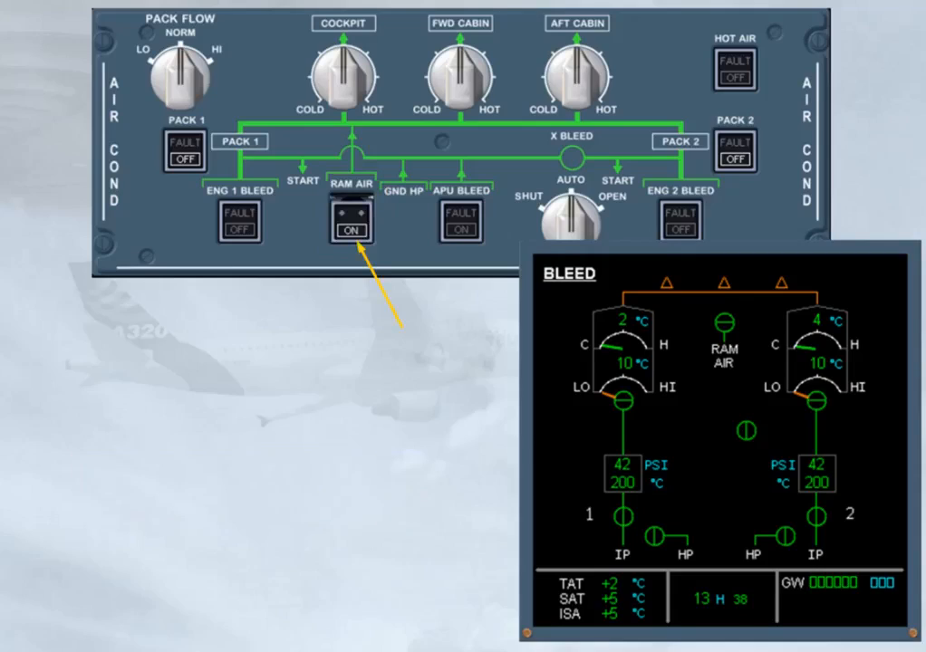
{"action": "left_click", "coordinate": [350, 231]}
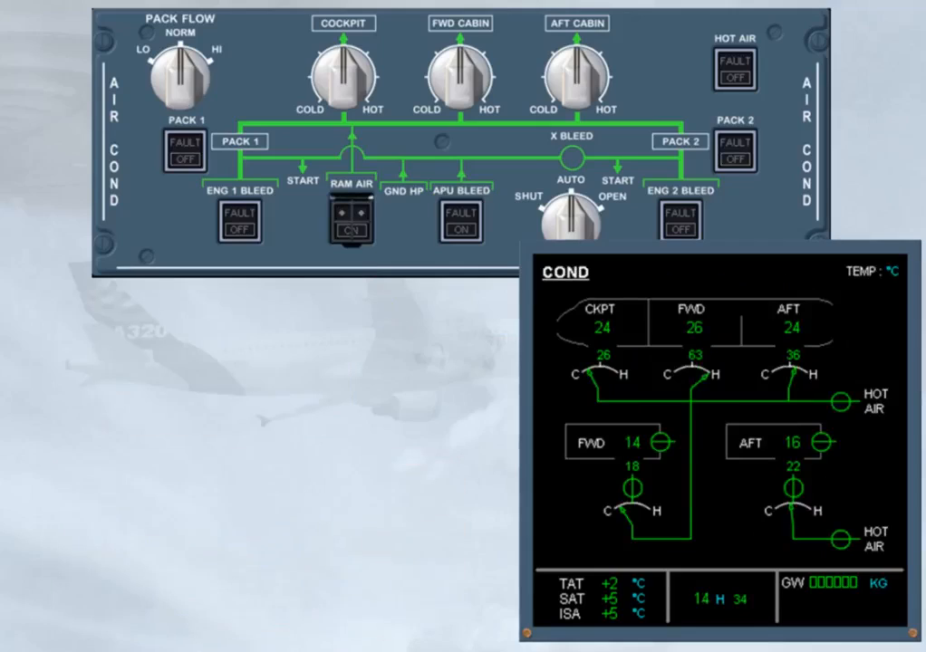
{"action": "left_click", "coordinate": [694, 371]}
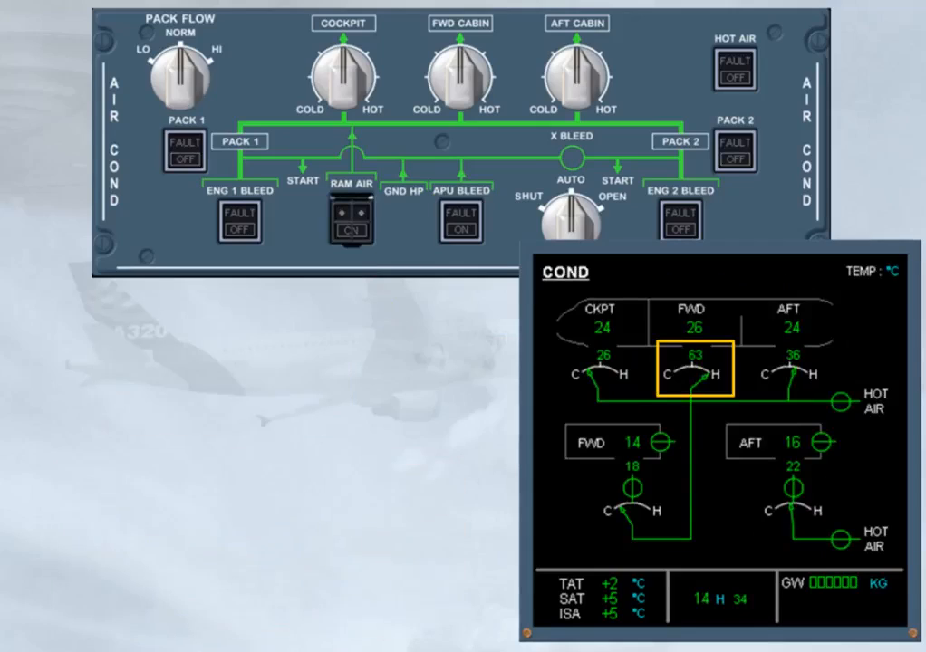